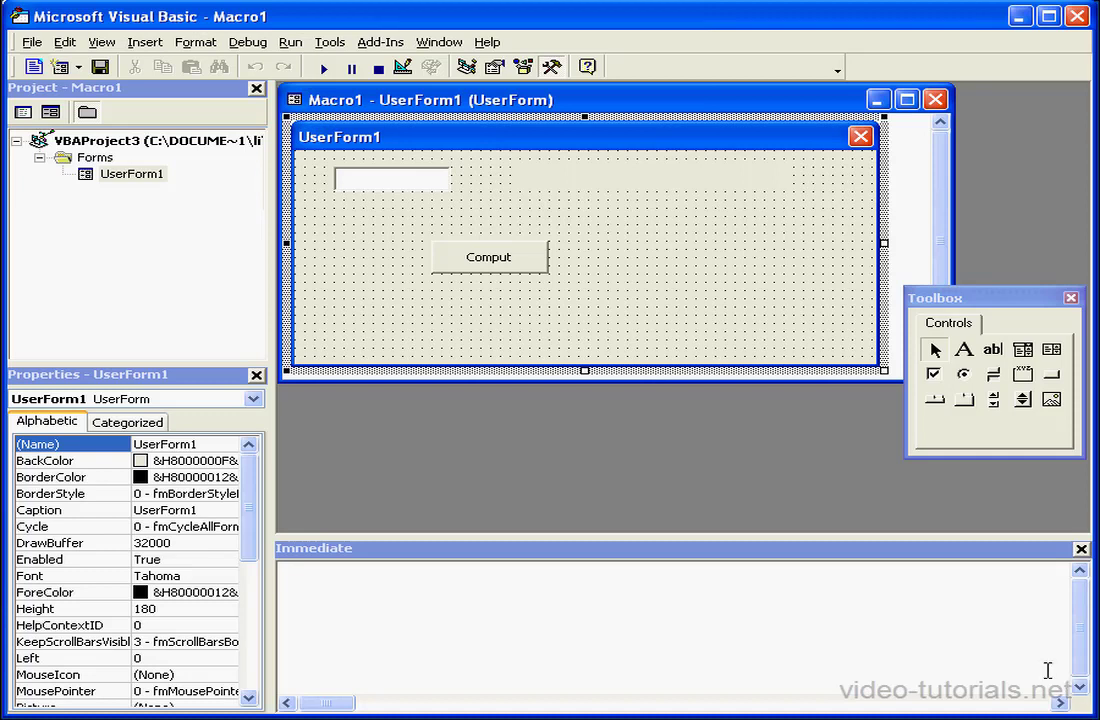
mouse_move(936, 584)
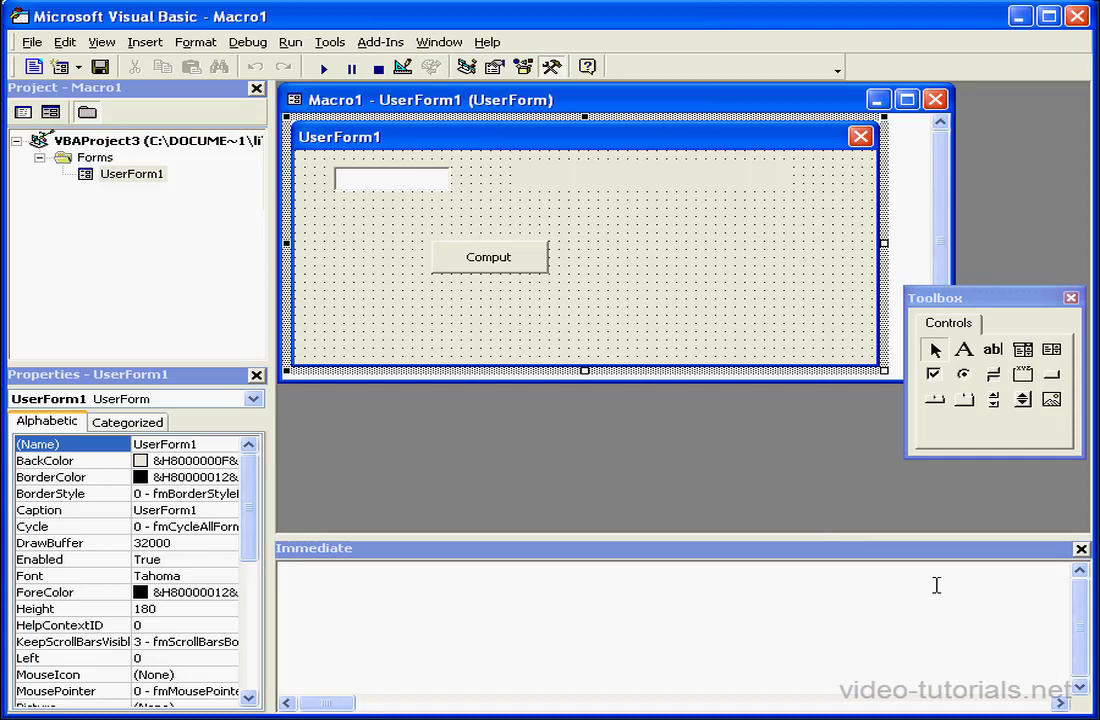
- Open the Compute button's Click code and select the strIn argument of the Percent line
double_click(488, 256)
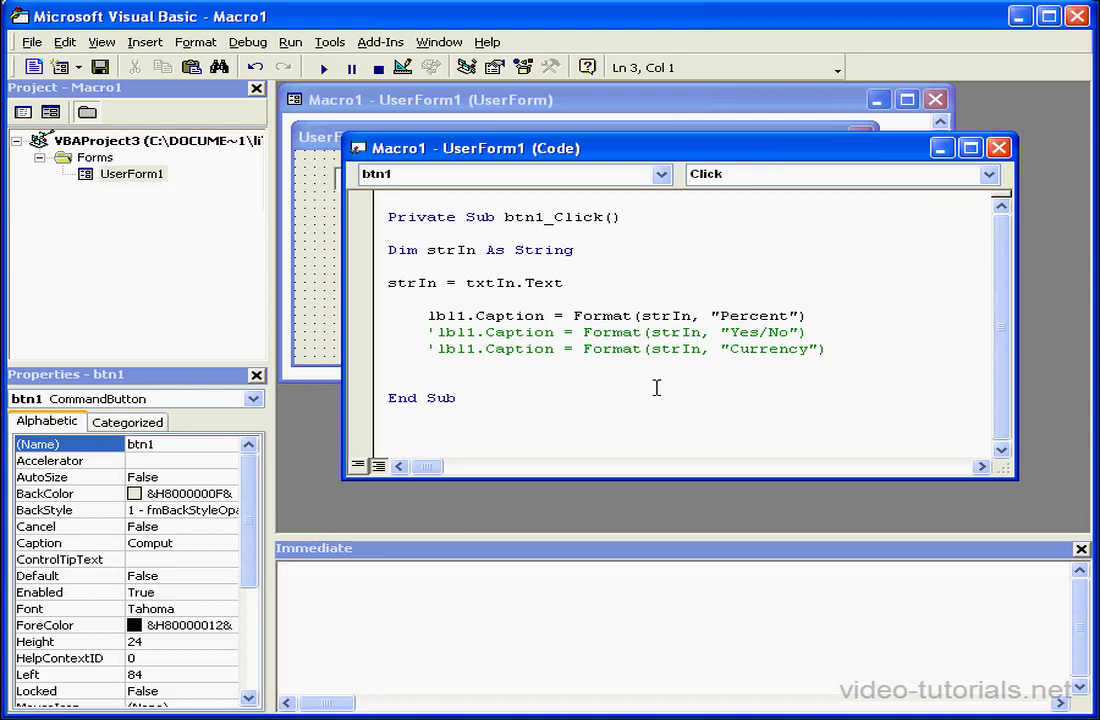
left_click(388, 232)
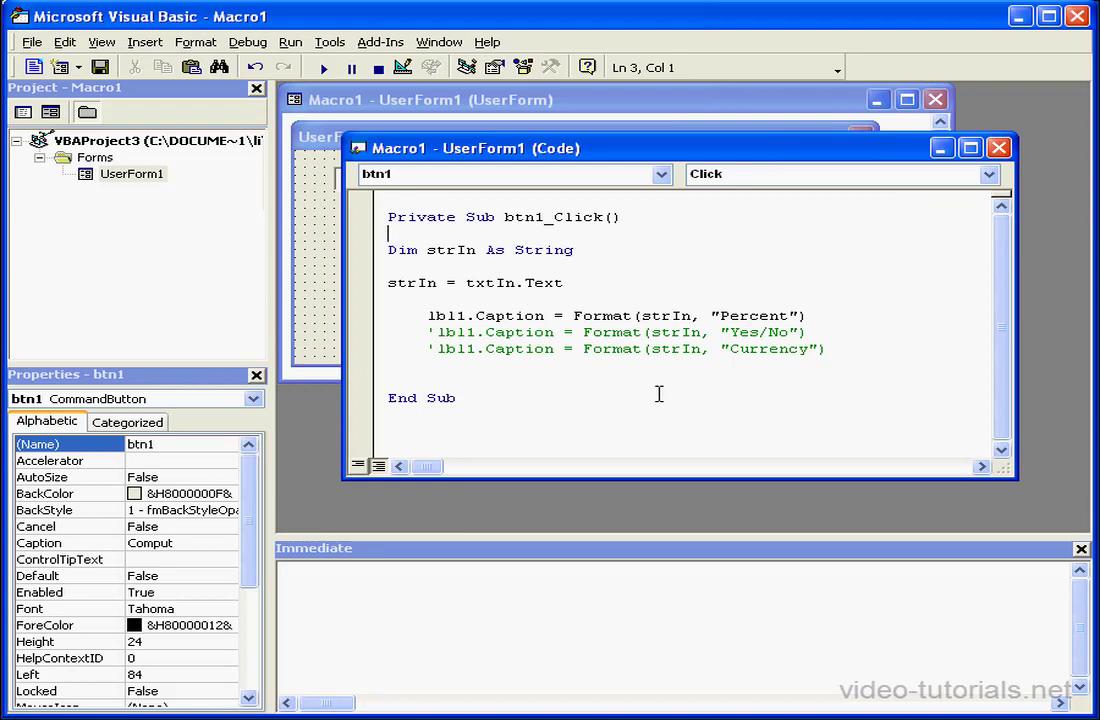
left_click(684, 316)
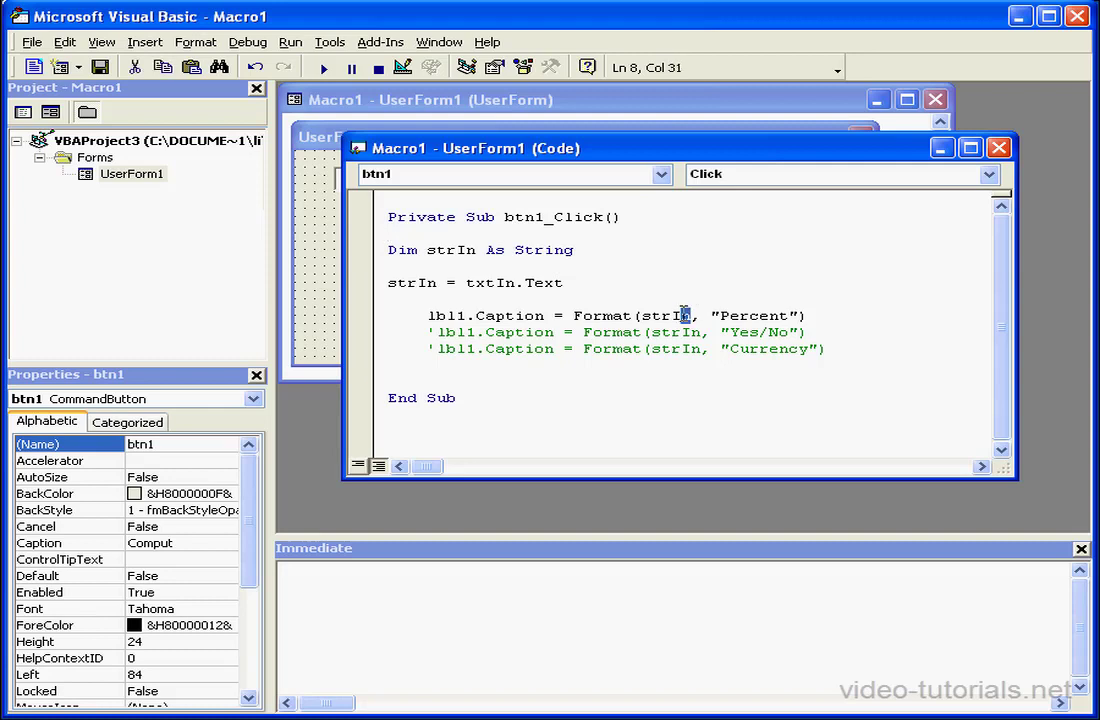
double_click(664, 316)
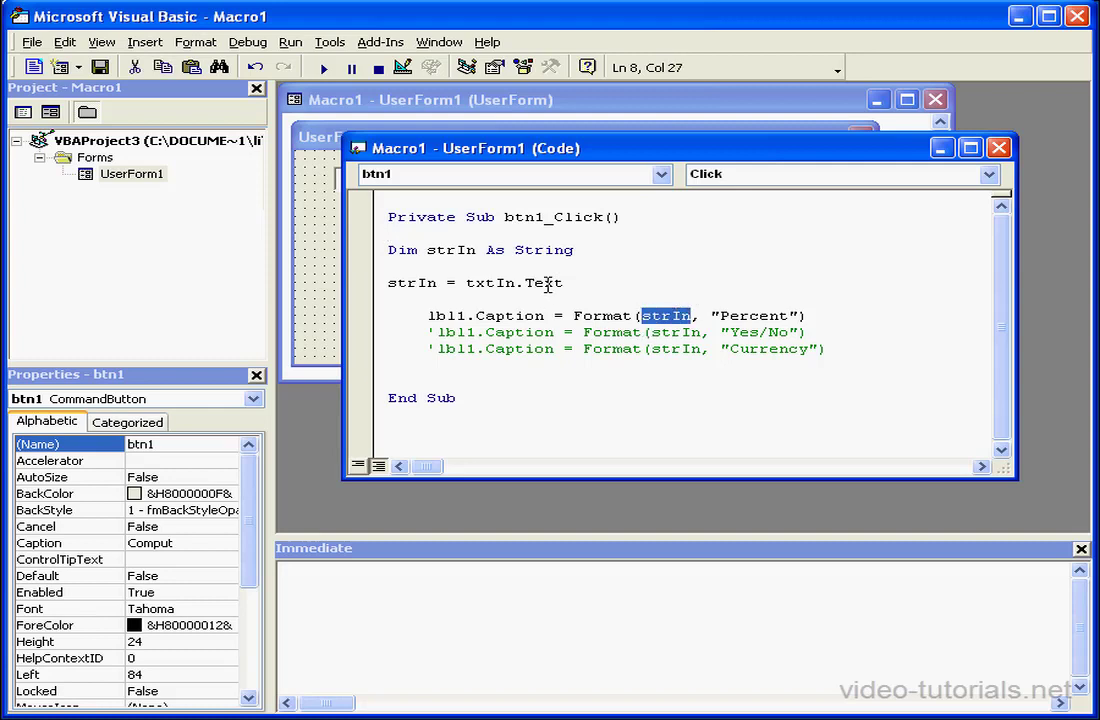
mouse_move(568, 284)
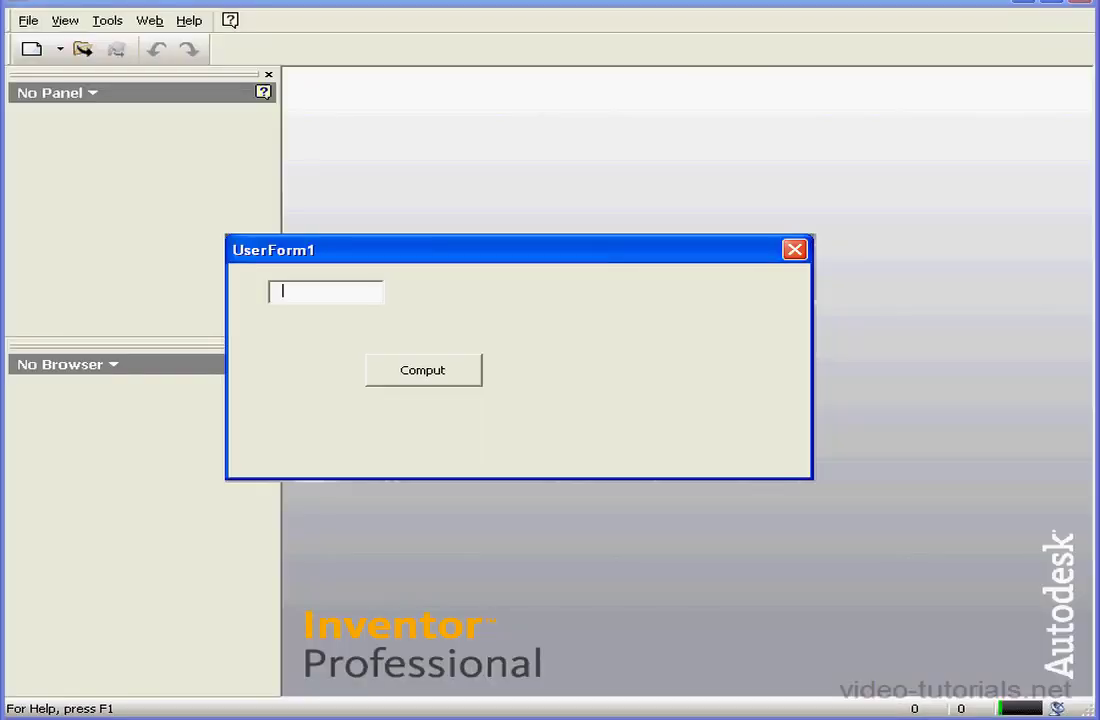
- Test the form with 1 entered, then begin replacing strIn in the Percent line with .57
type("1")
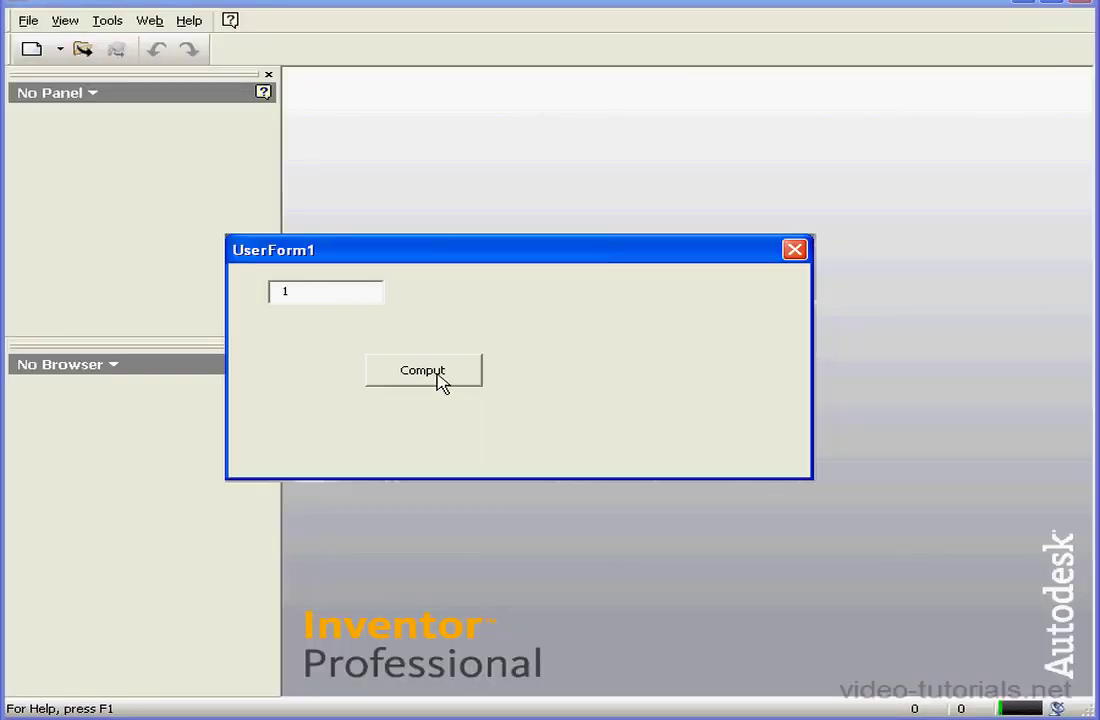
left_click(422, 370)
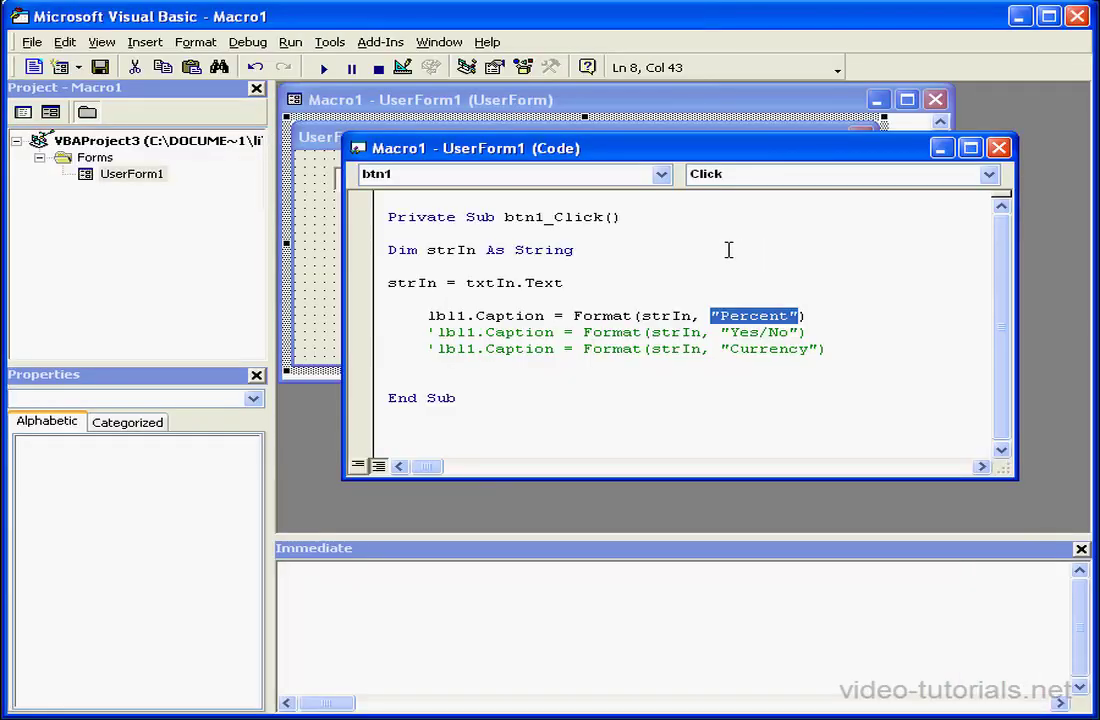
double_click(668, 316)
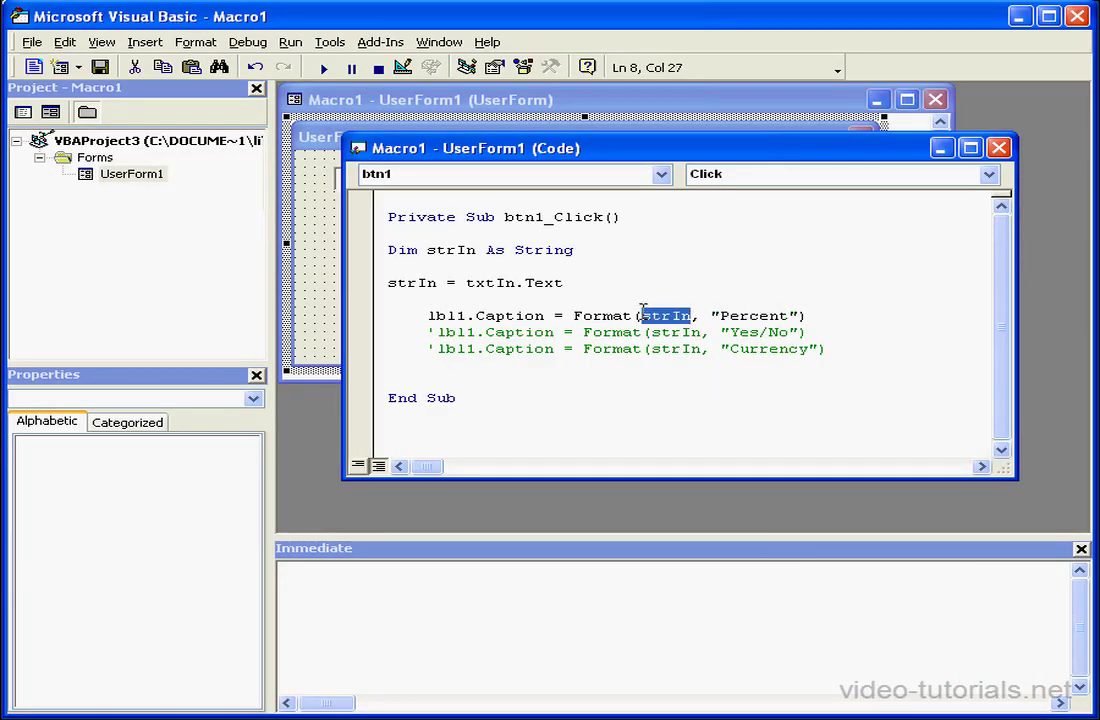
type(".")
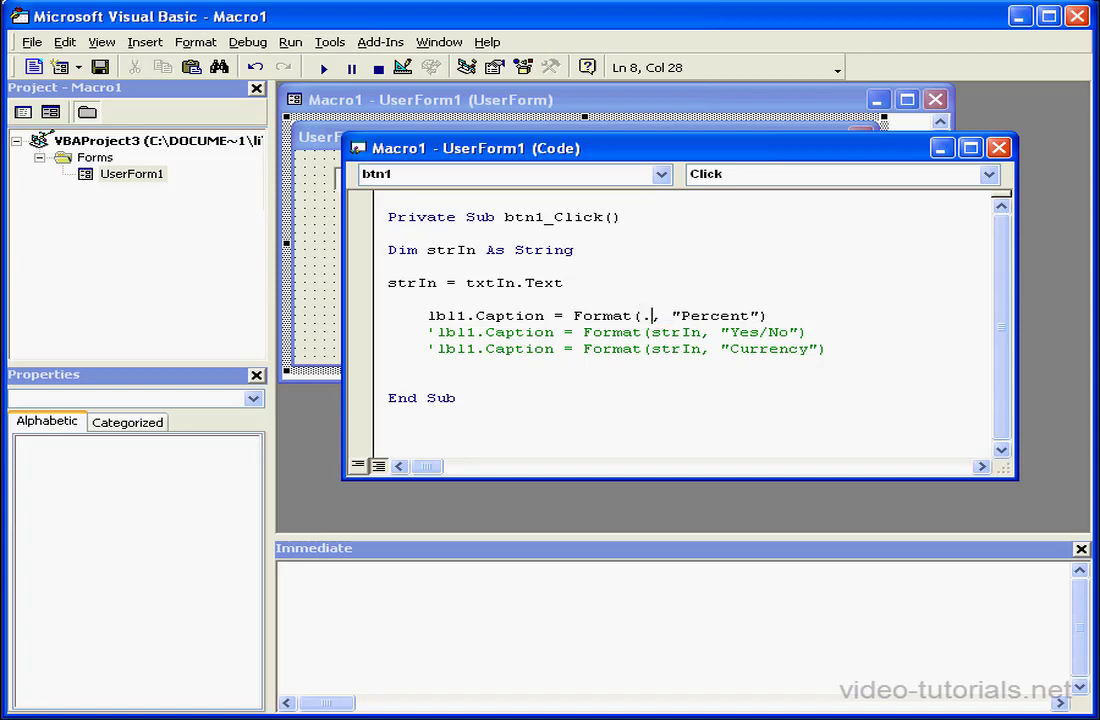
- Finish the .57 value, run the form and compute to display 57.00%
type("57")
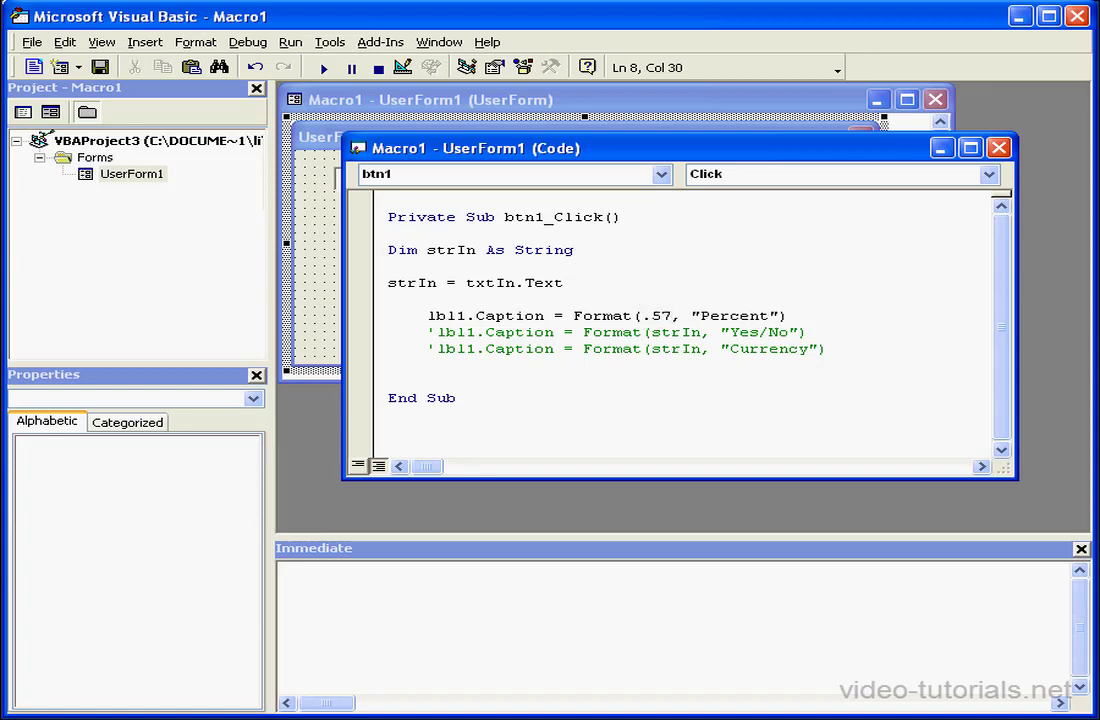
left_click(322, 68)
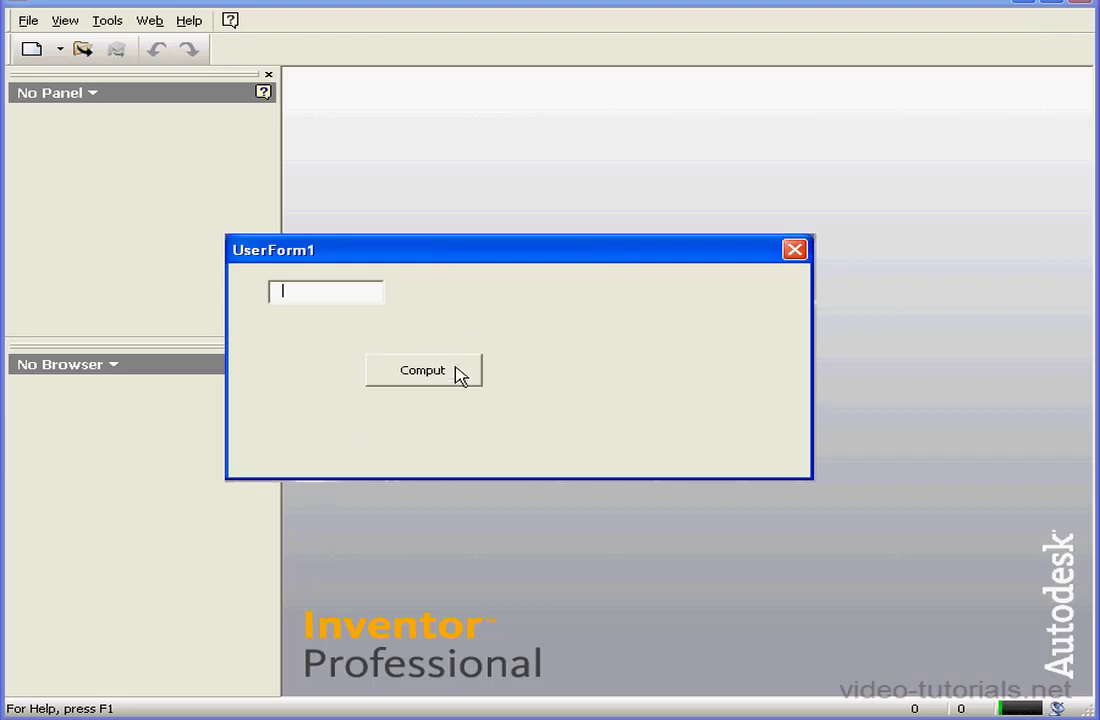
left_click(424, 370)
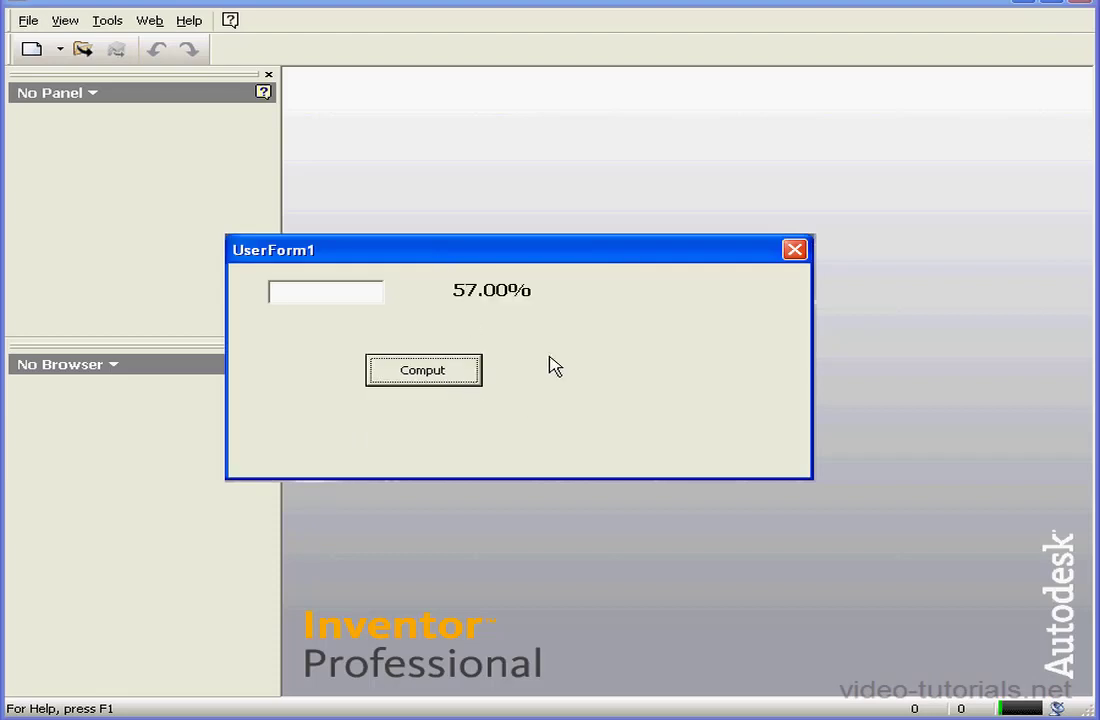
mouse_move(510, 340)
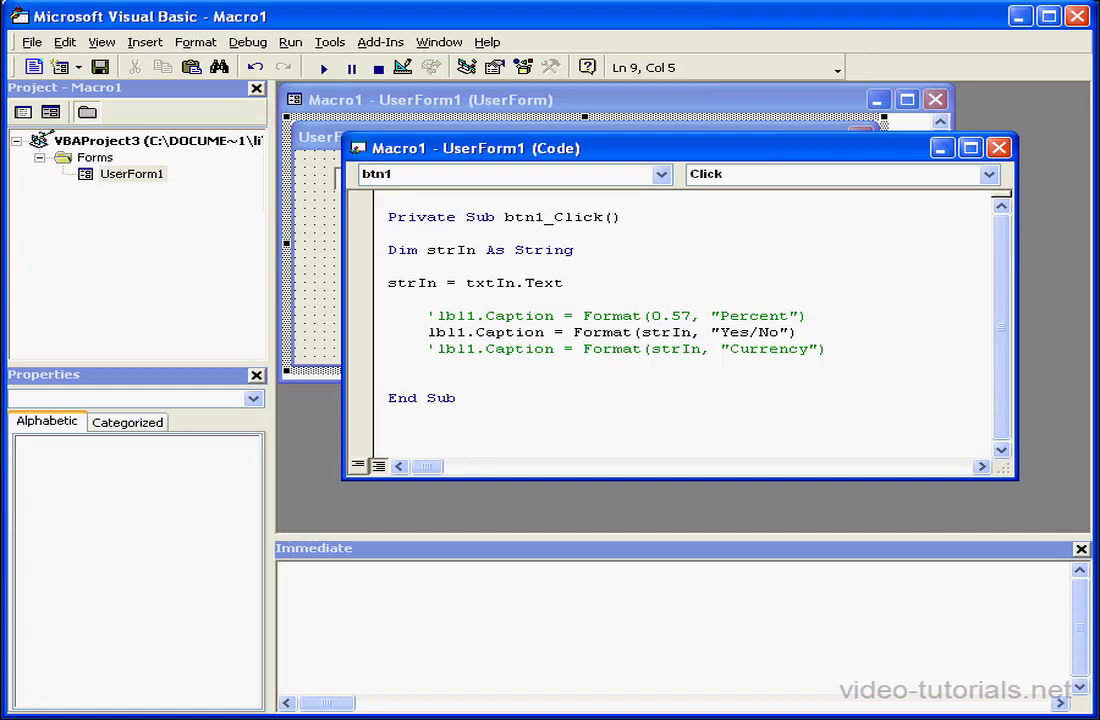
- Run the form with the Yes/No Format line now active
left_click(322, 68)
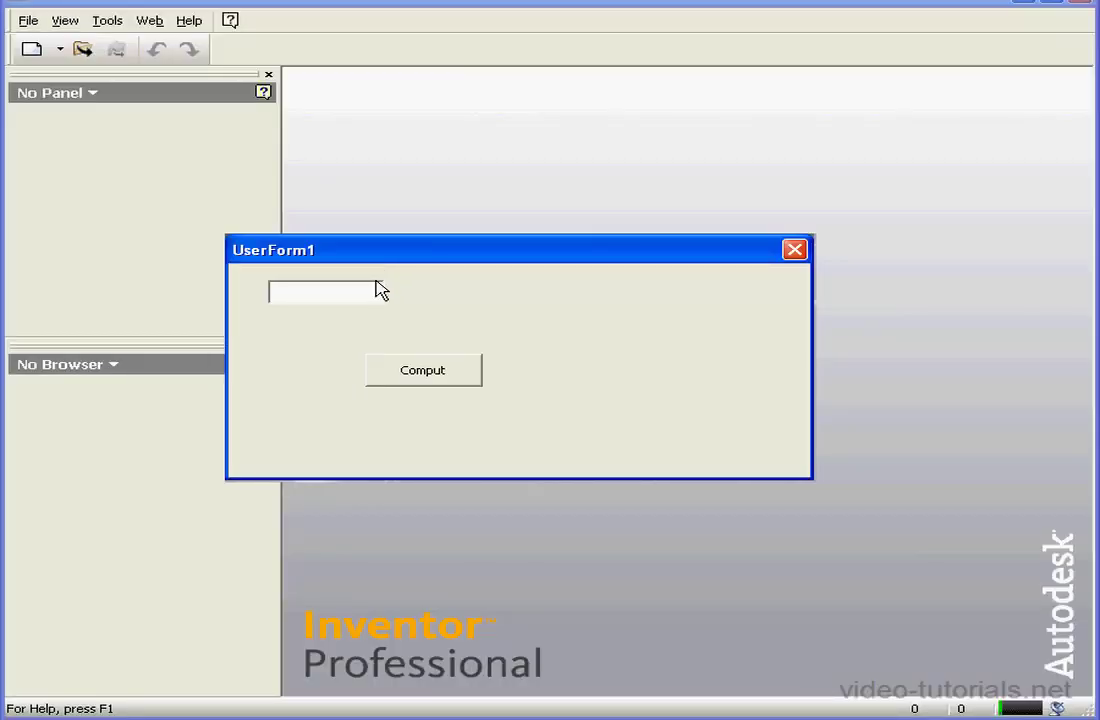
- Enter 2 in the form and compute so it comes back formatted as Yes
type("2")
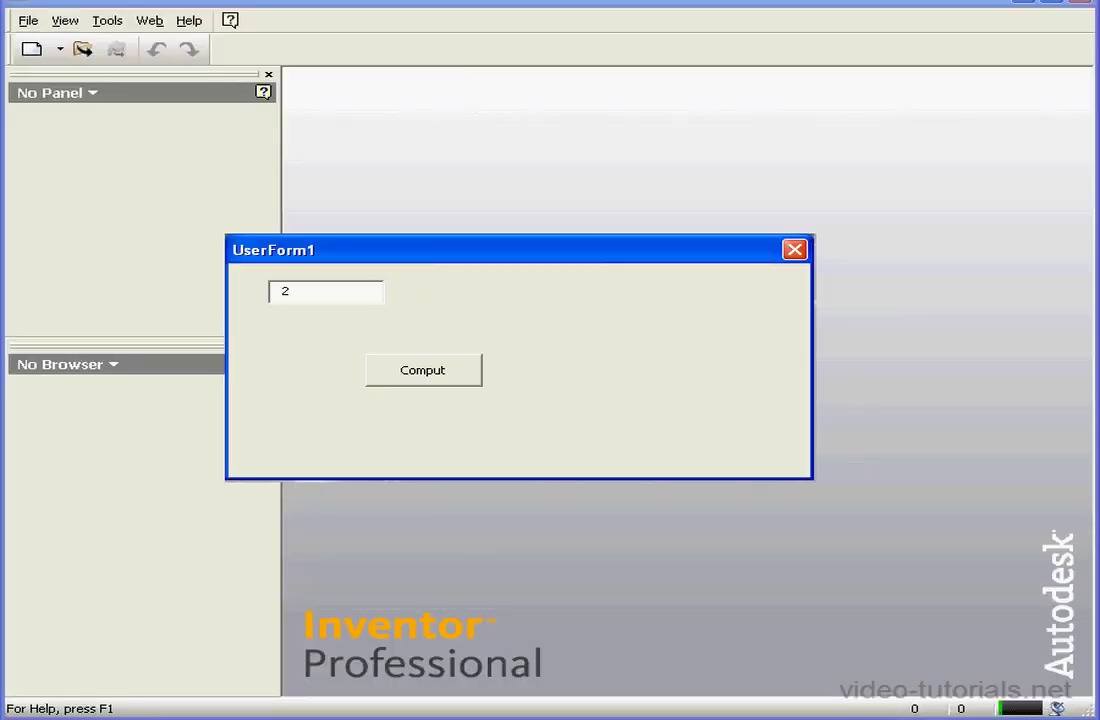
left_click(422, 368)
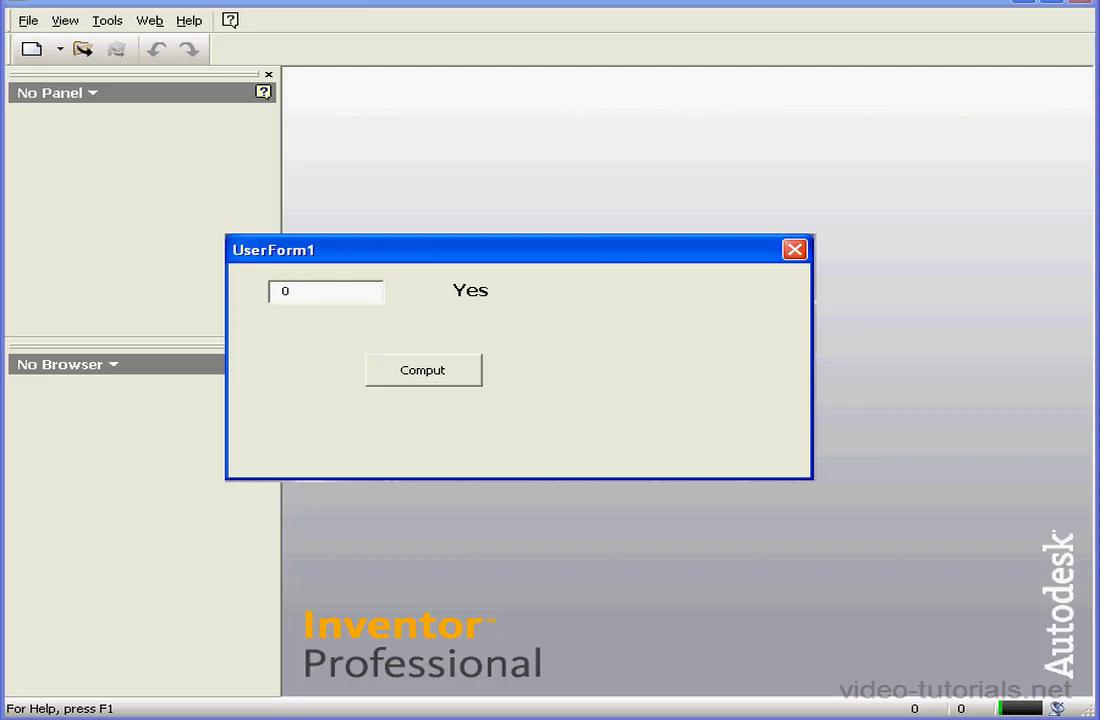
left_click(424, 370)
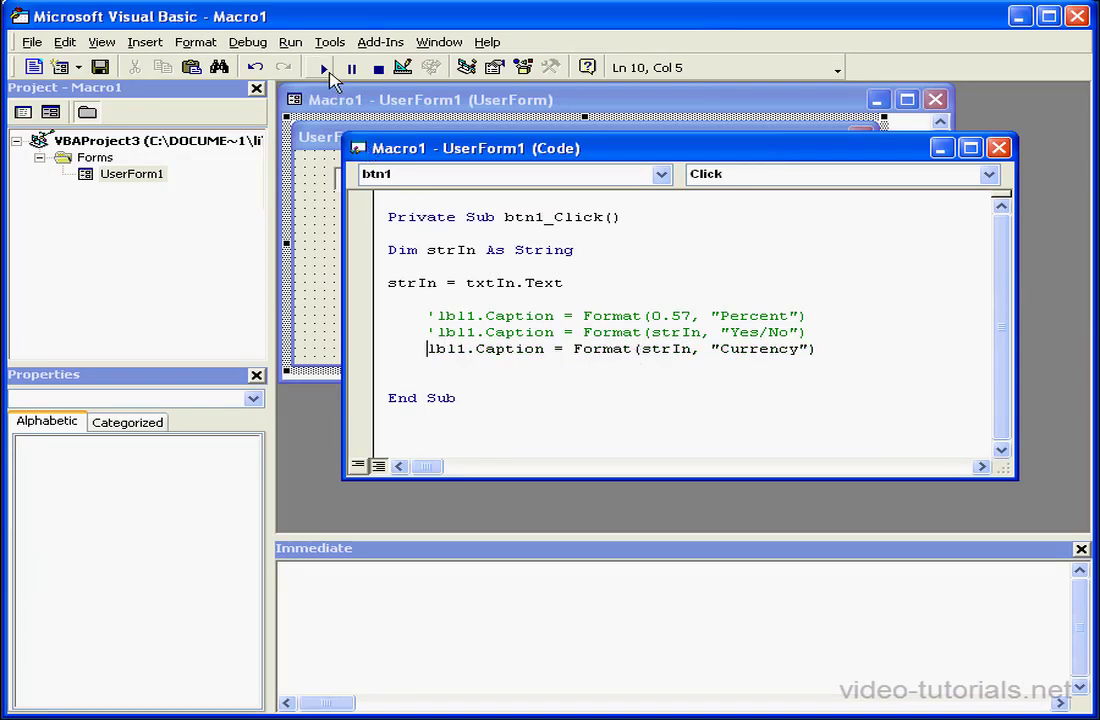
- Run the form, enter 99 and compute to display it as $99.00
left_click(322, 68)
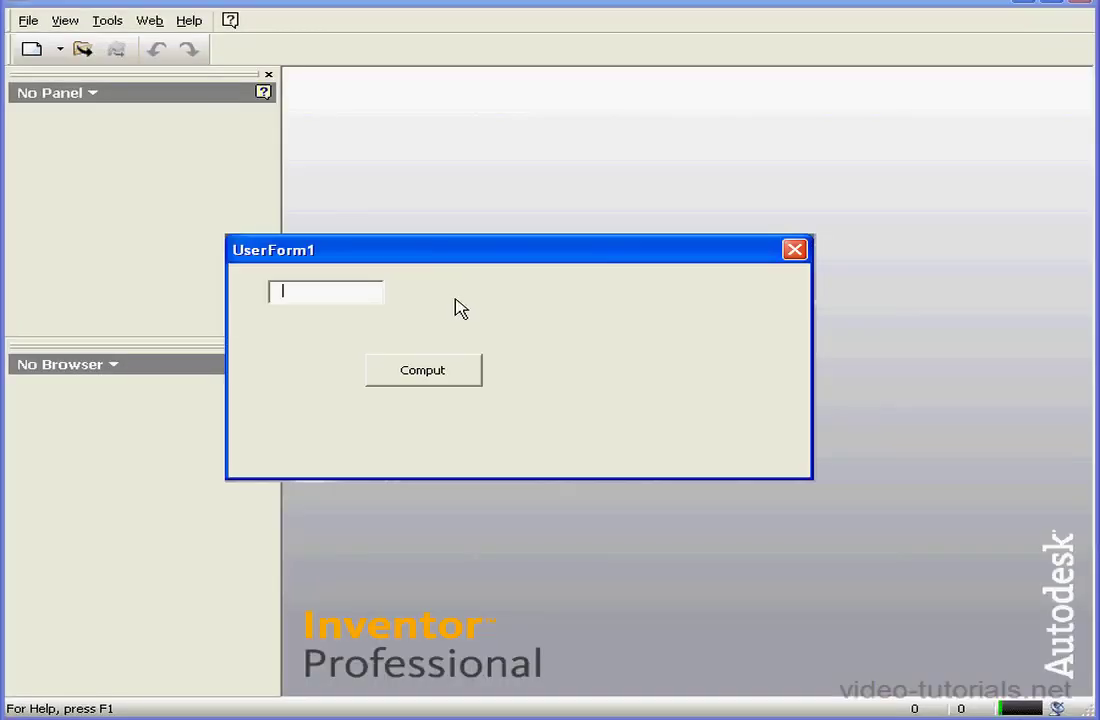
left_click(422, 370)
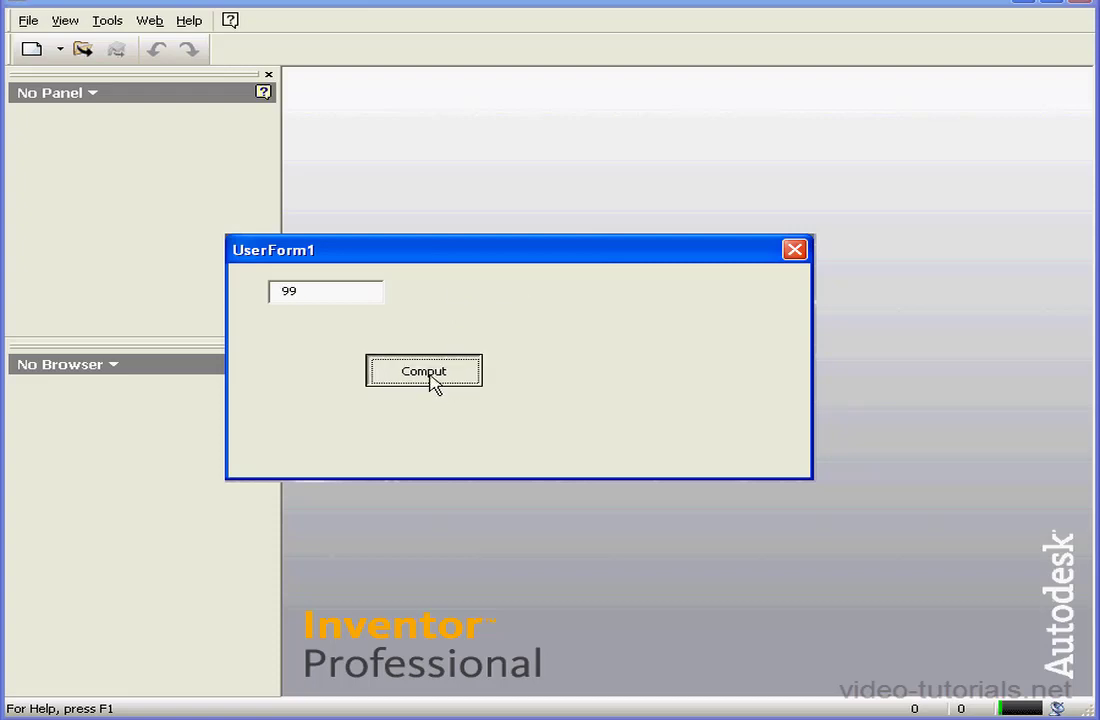
left_click(424, 370)
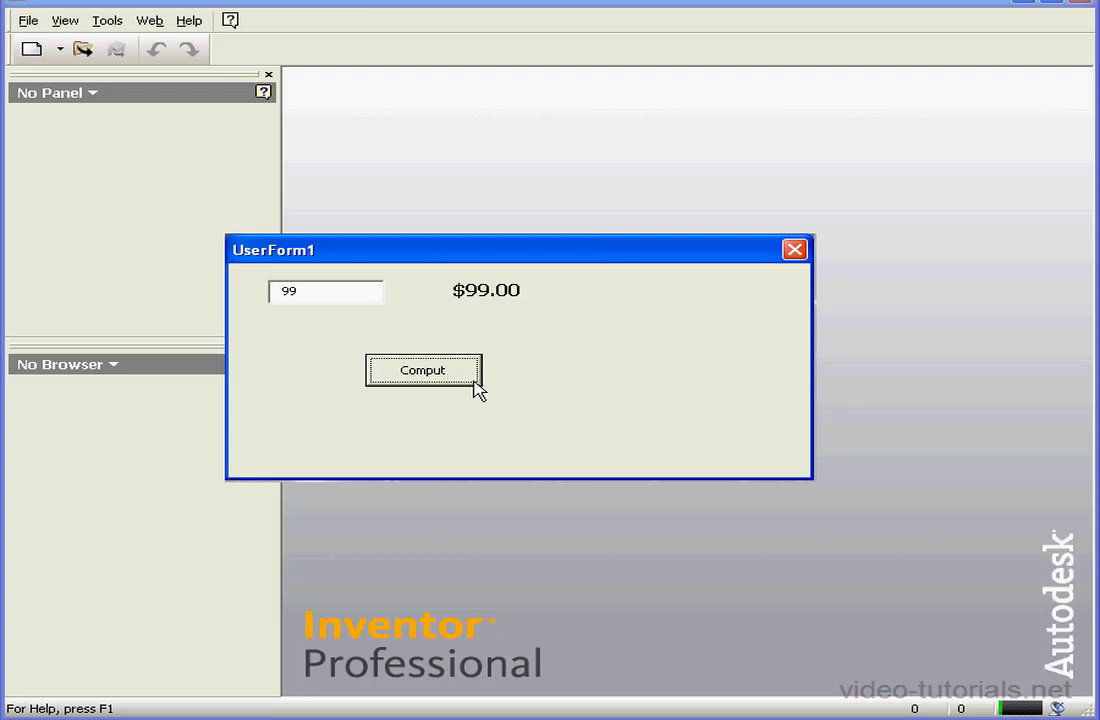
mouse_move(504, 390)
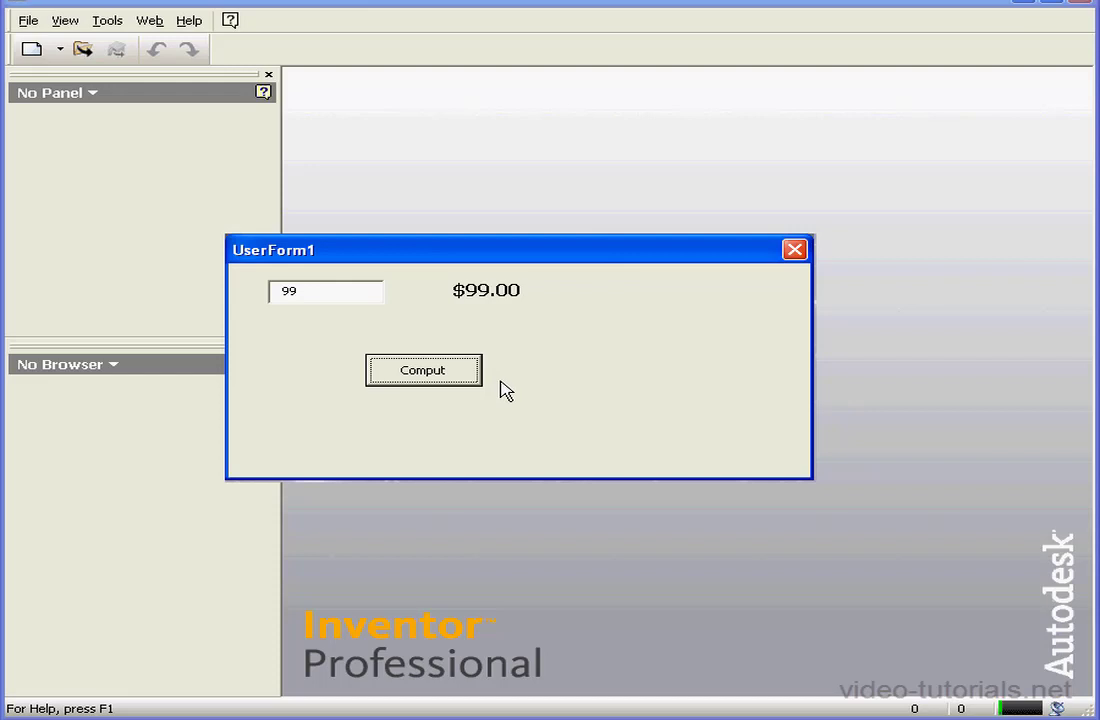
mouse_move(502, 380)
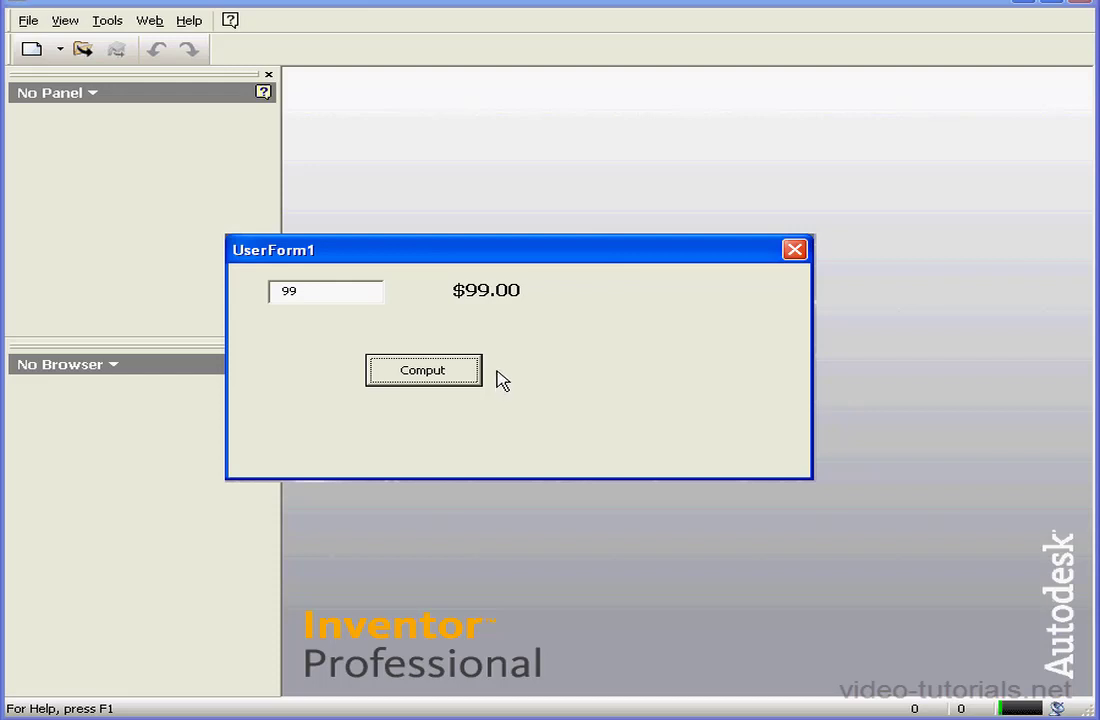
mouse_move(504, 358)
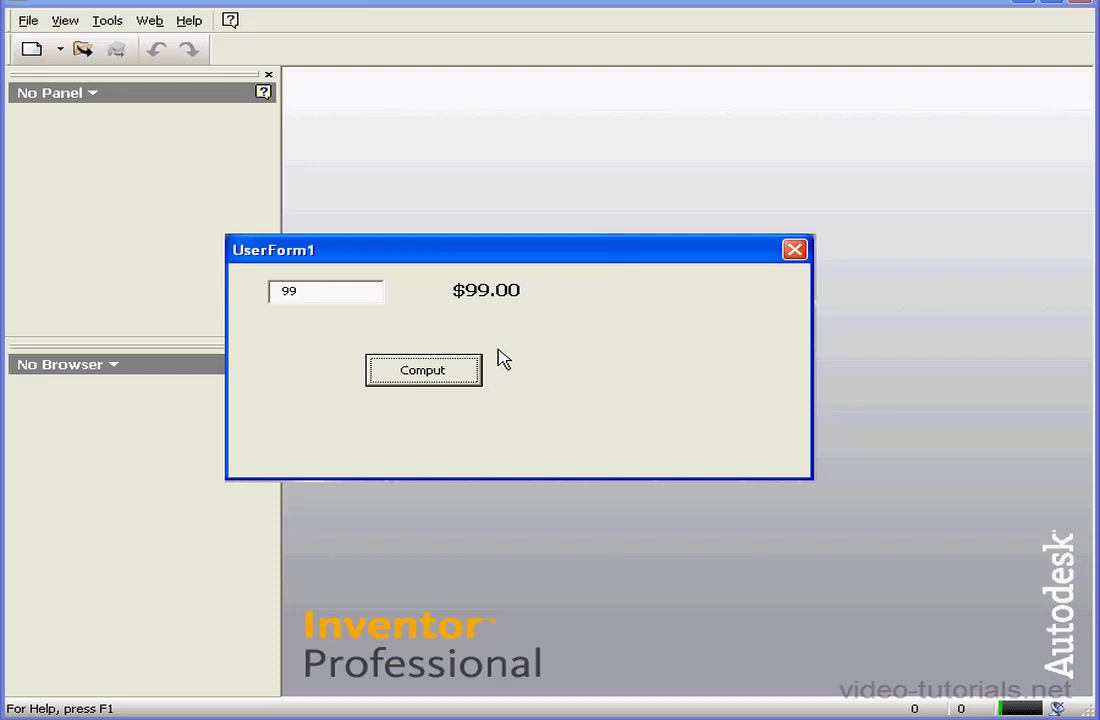